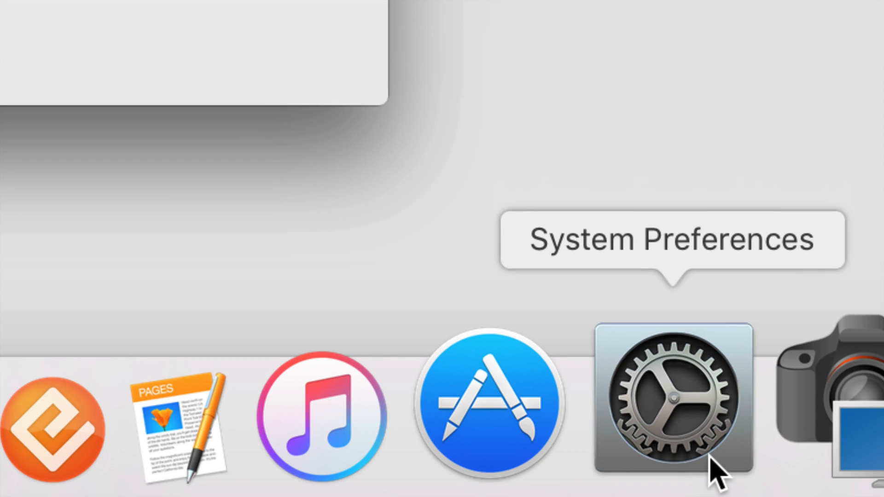
# - Open System Preferences from the Dock and go to the Displays pane
pyautogui.click(672, 400)
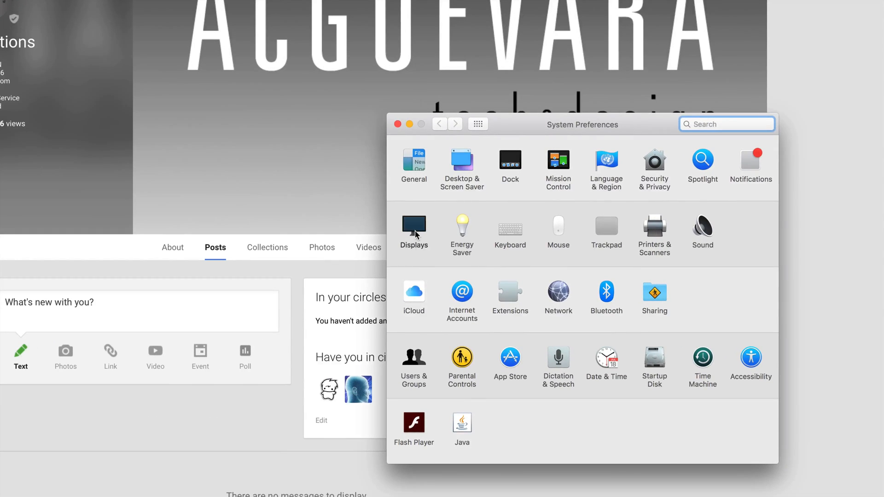
pyautogui.click(414, 229)
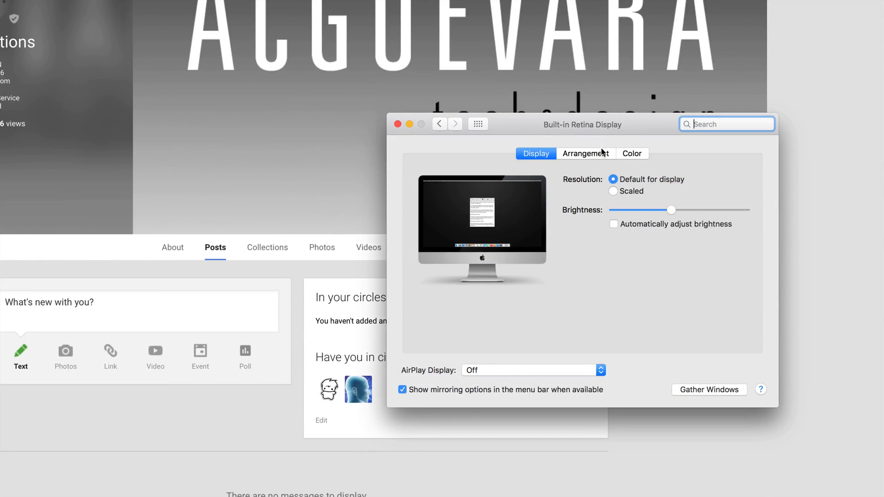
# - Drag the external Acer display to the right of the iMac in Arrangement, mirroring off
pyautogui.click(585, 153)
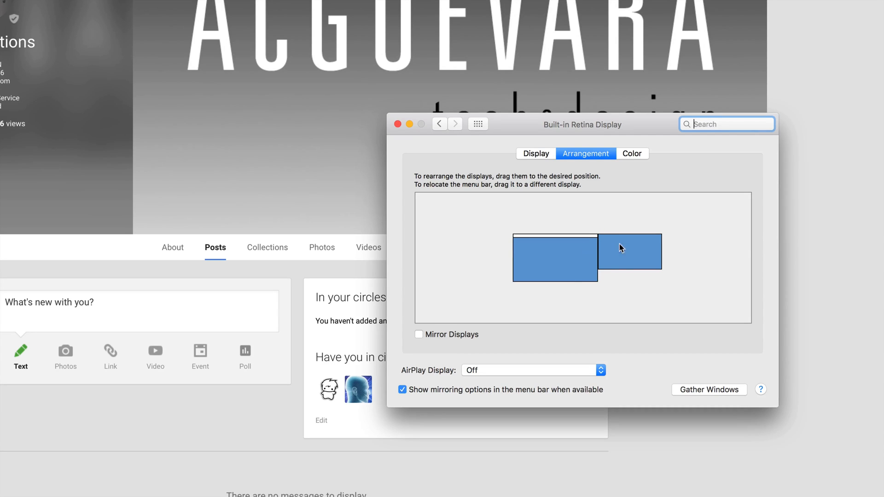
pyautogui.moveTo(647, 242)
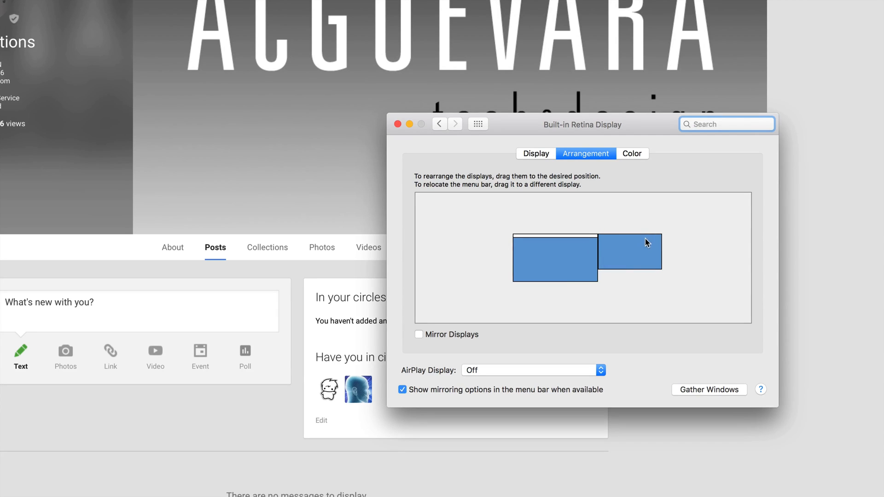
pyautogui.moveTo(633, 261)
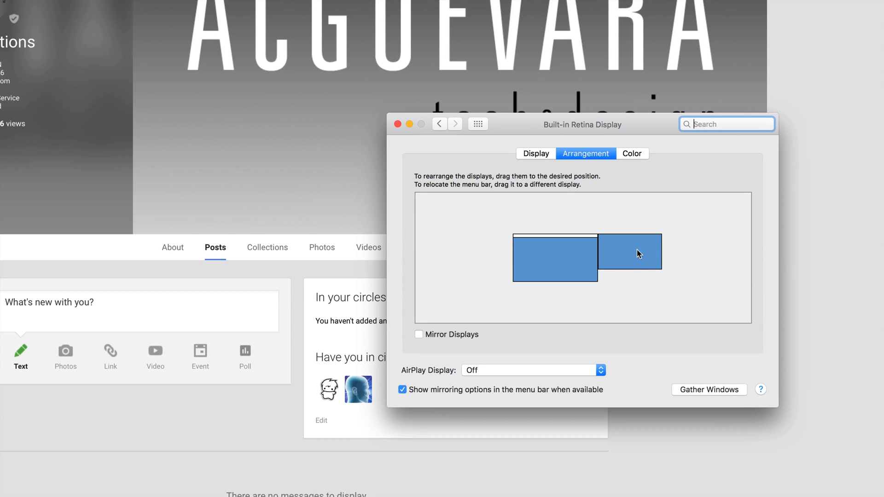
pyautogui.moveTo(628, 251); pyautogui.dragTo(480, 263)
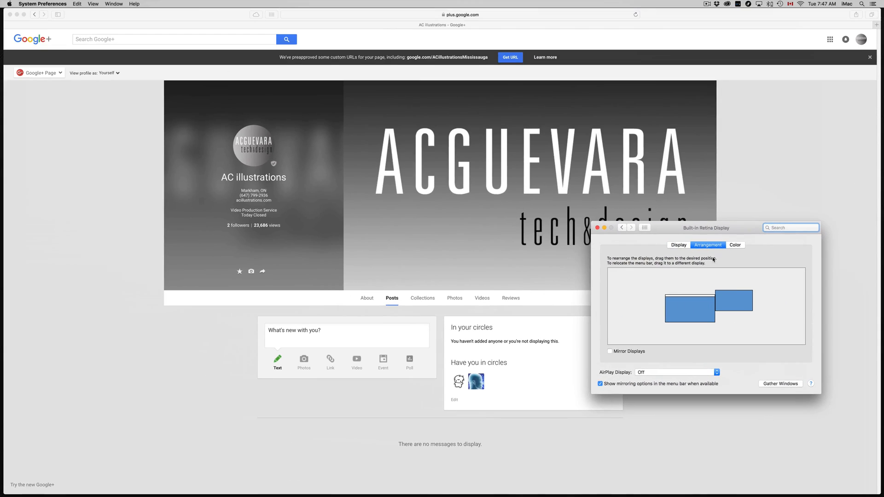
pyautogui.moveTo(704, 227); pyautogui.dragTo(586, 209)
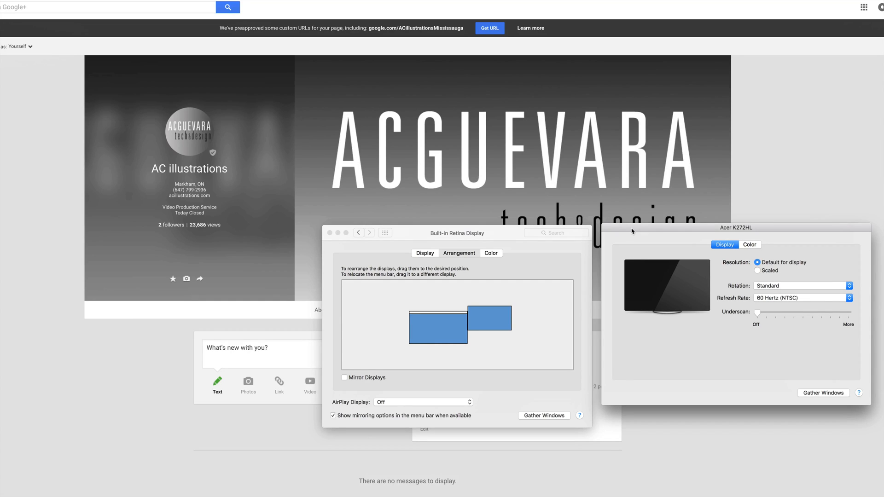
# - Reposition the built-in display window, then show the Acer K272HL's Color profile list
pyautogui.click(459, 253)
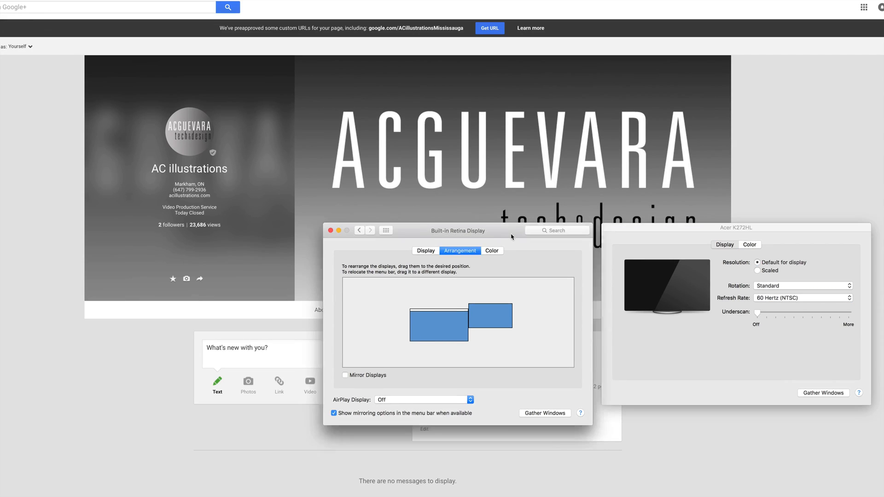
pyautogui.moveTo(458, 230); pyautogui.dragTo(461, 220)
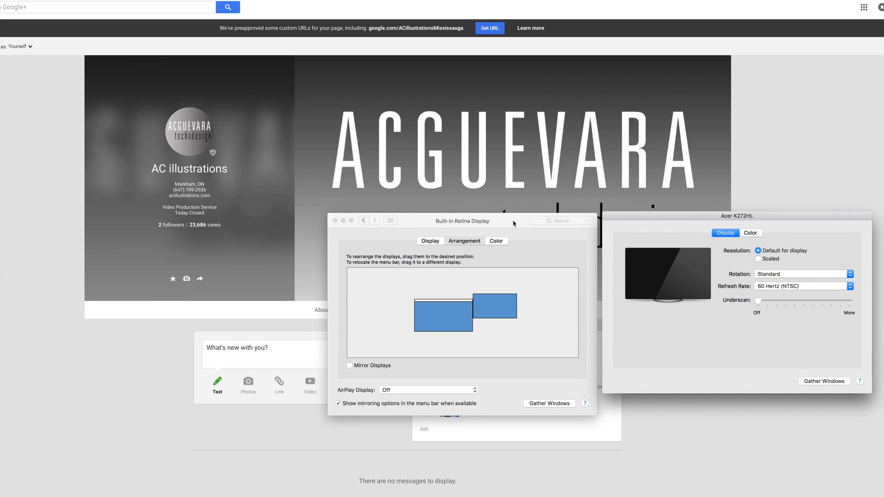
pyautogui.click(464, 241)
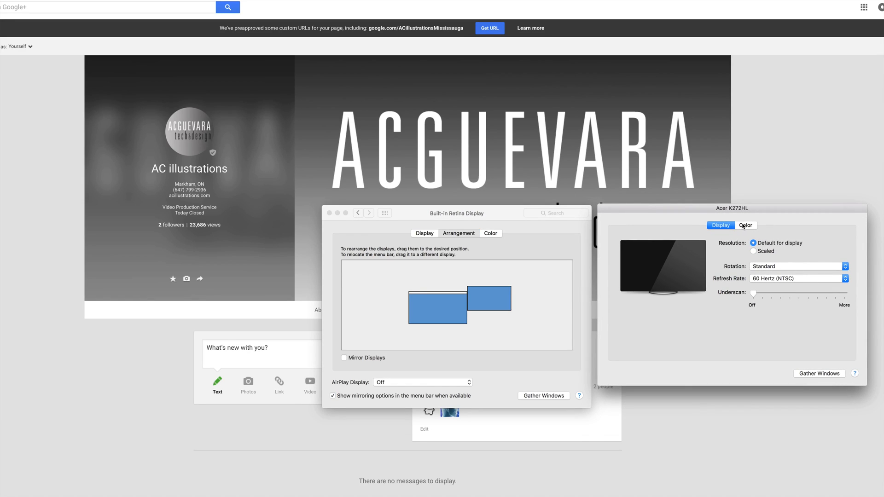
pyautogui.click(745, 225)
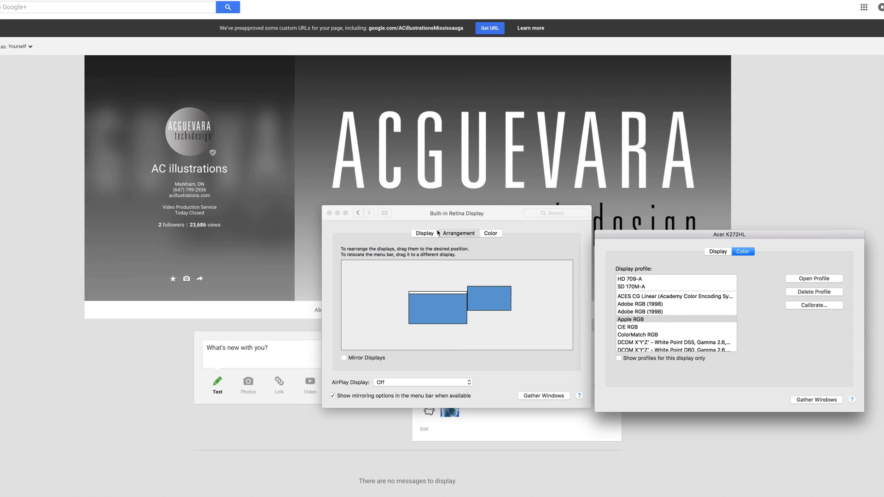
# - Show the Built-in Retina Display's Color tab beside the Acer's profiles
pyautogui.click(419, 231)
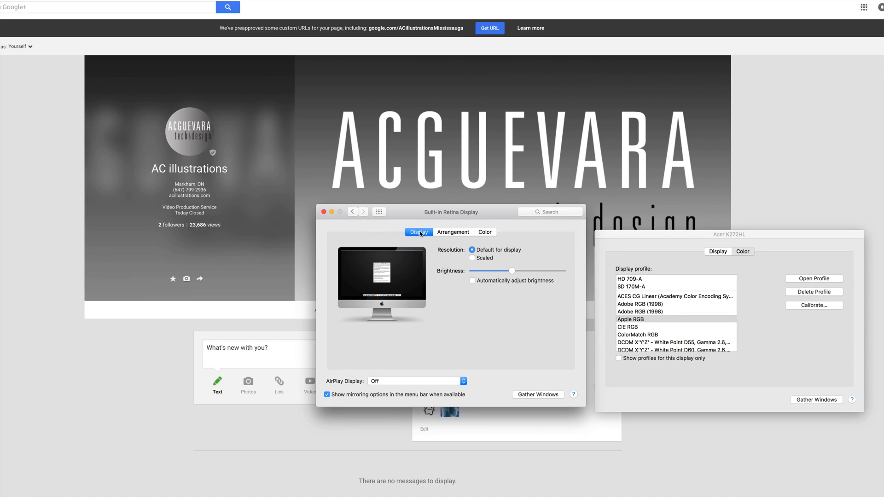
pyautogui.click(484, 232)
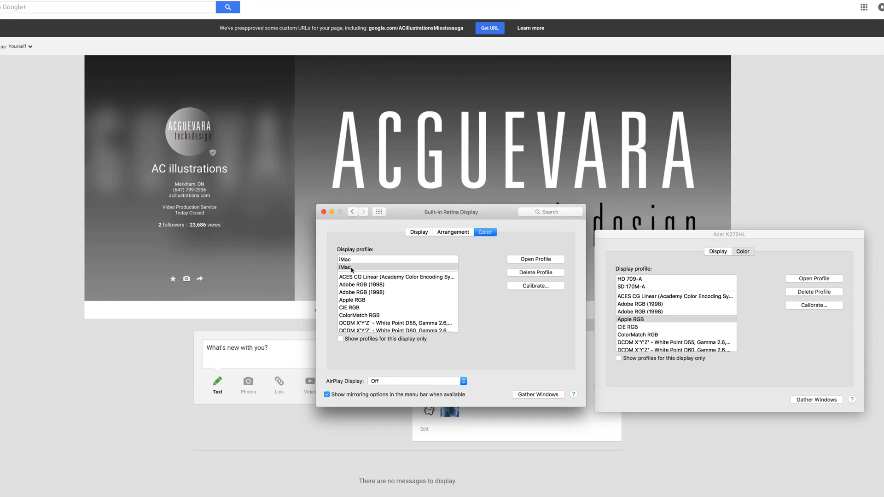
pyautogui.moveTo(380, 271)
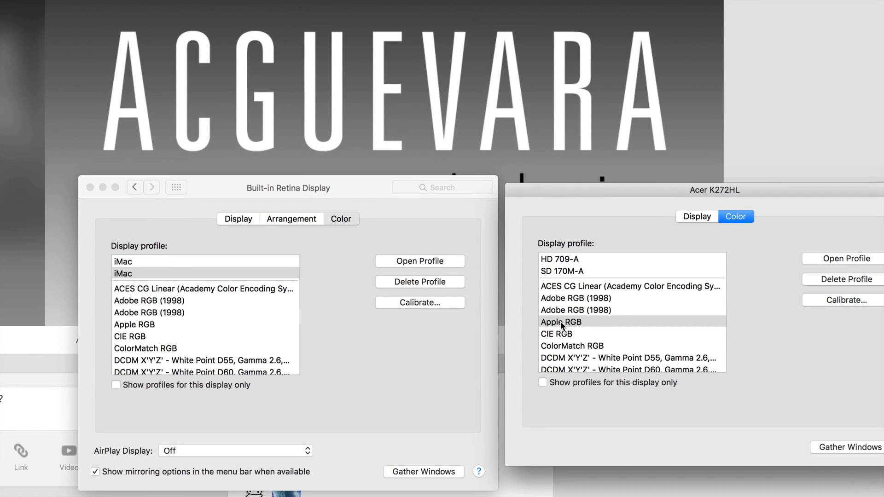
# - Select Apple RGB as the Acer K272HL display profile and move its window aside
pyautogui.click(560, 322)
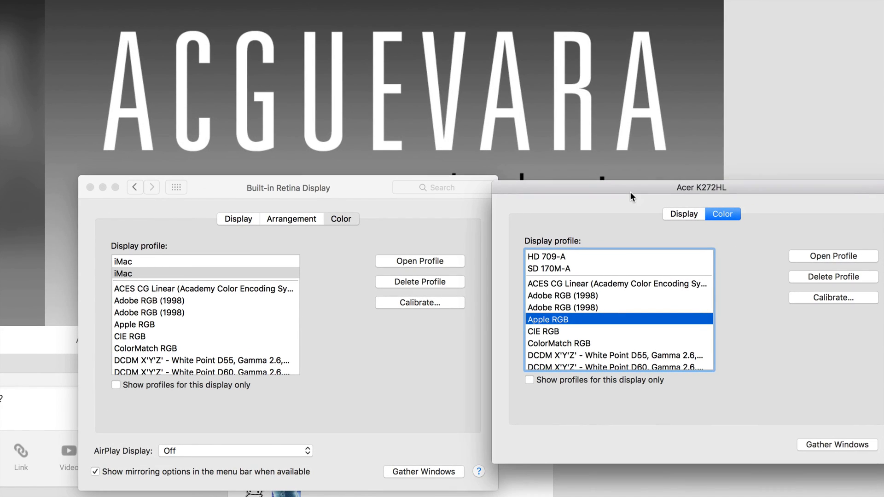
pyautogui.moveTo(631, 197); pyautogui.dragTo(551, 203)
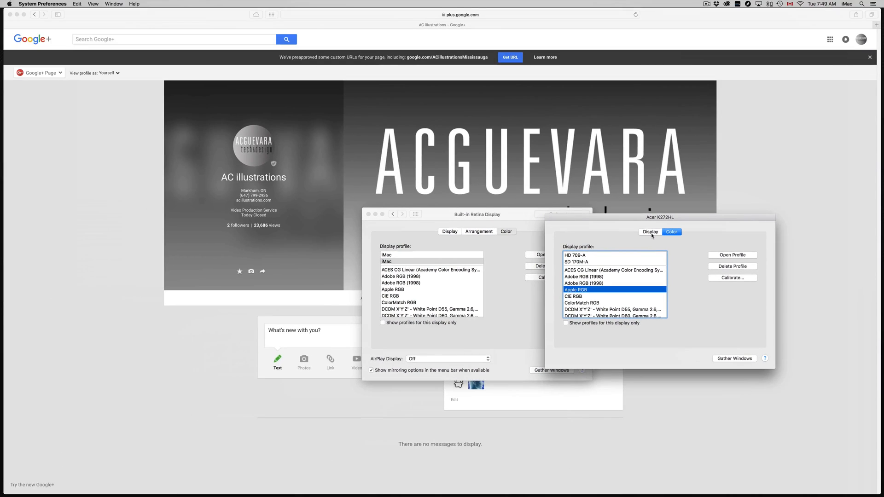
pyautogui.moveTo(660, 217); pyautogui.dragTo(737, 231)
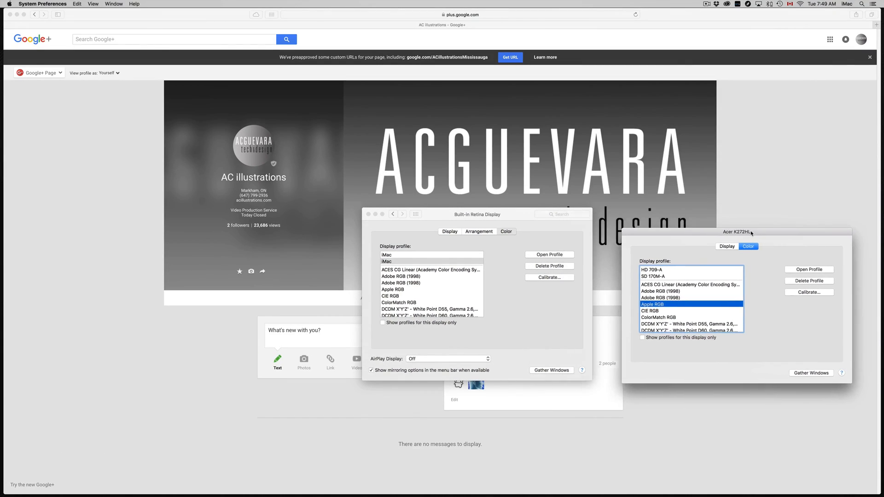
pyautogui.moveTo(737, 231); pyautogui.dragTo(728, 235)
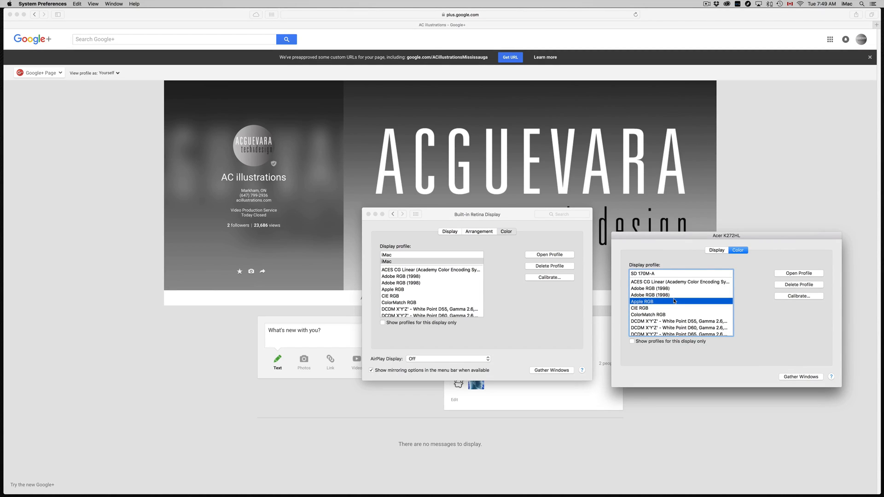
pyautogui.scroll(-3)
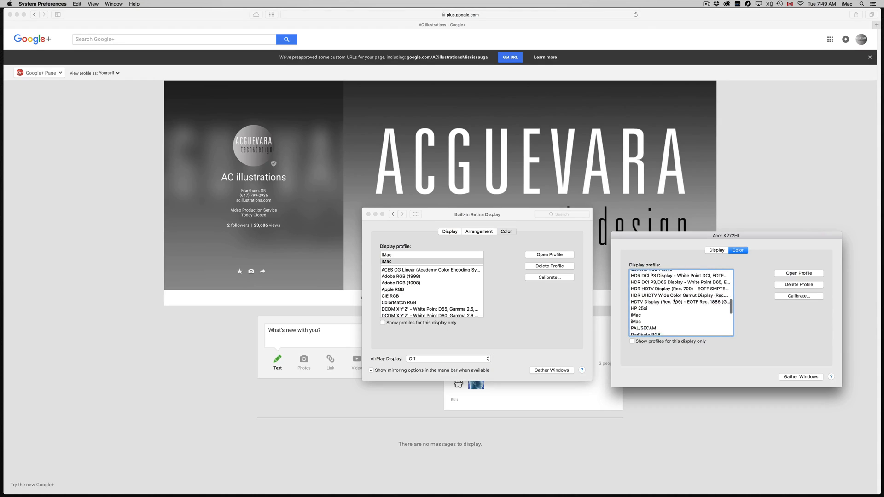
pyautogui.scroll(-3)
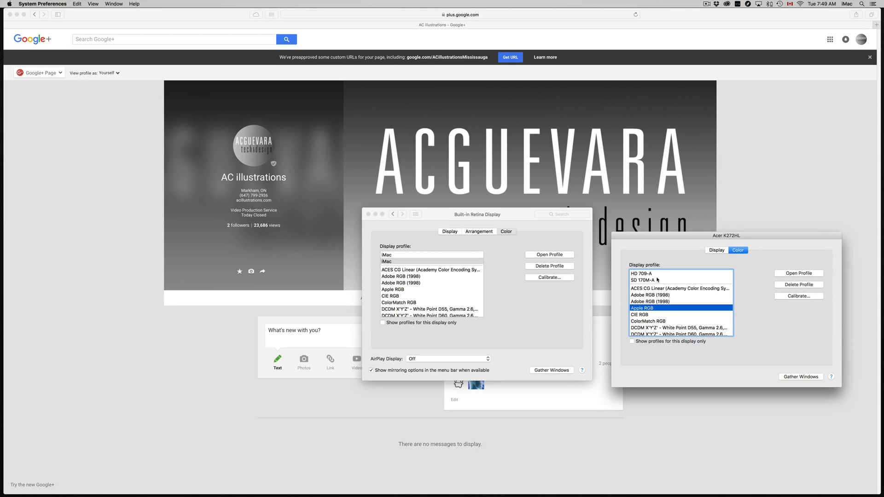
pyautogui.moveTo(645, 281)
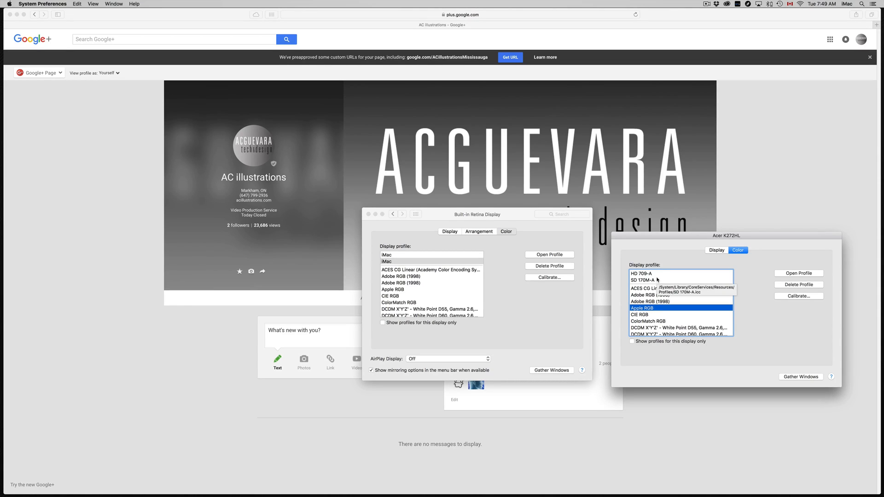
pyautogui.click(478, 231)
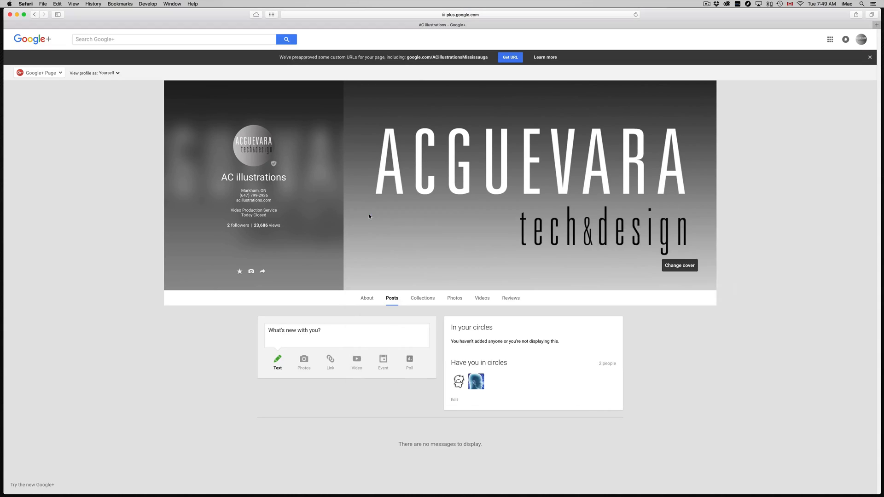
pyautogui.moveTo(774, 226)
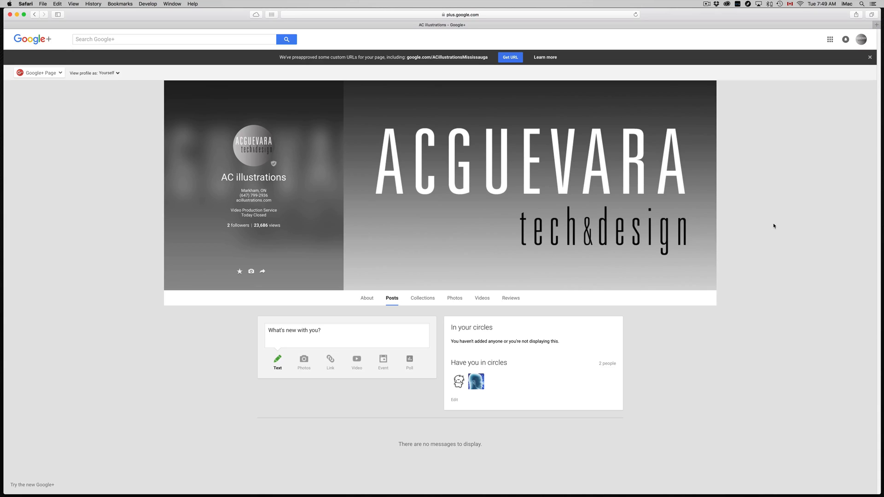